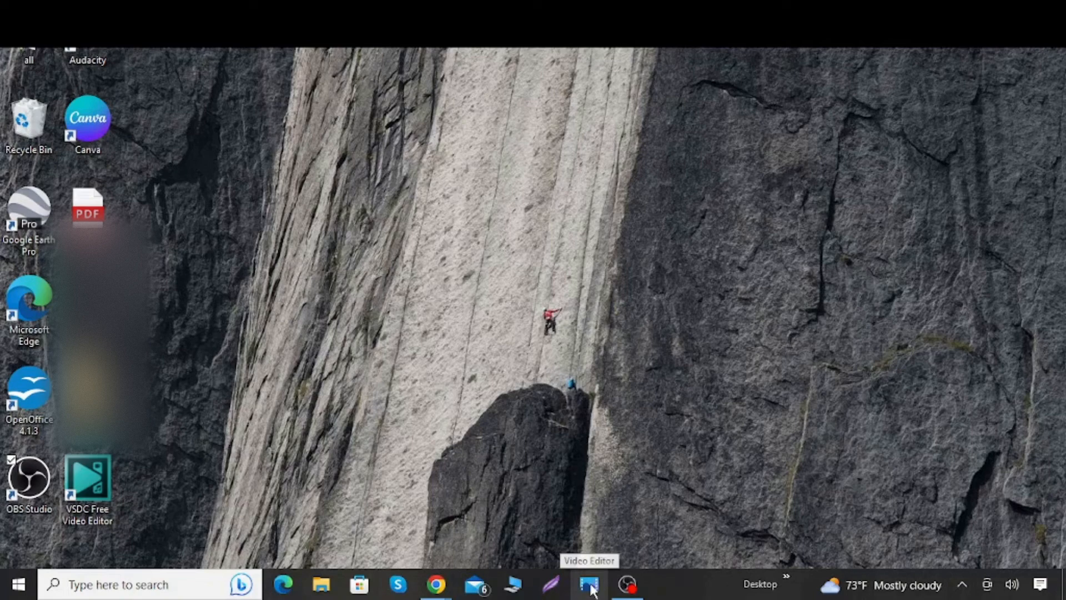
Step: Launch Photos Video Editor from its taskbar icon
{"action": "left_click", "coordinate": [588, 590]}
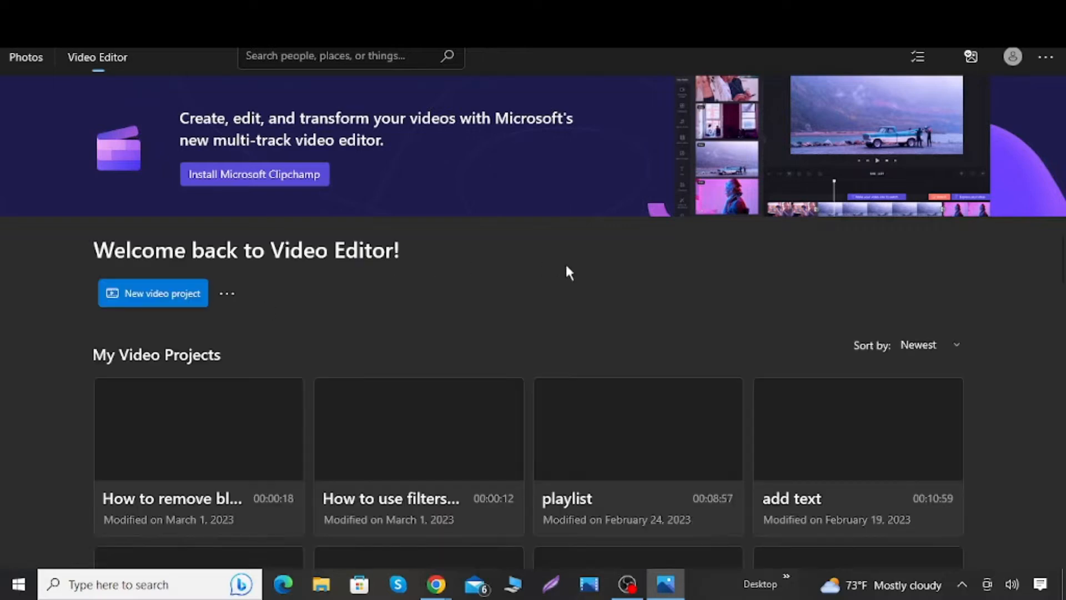
Step: Create a new video project and edit its name field
{"action": "left_click", "coordinate": [153, 293]}
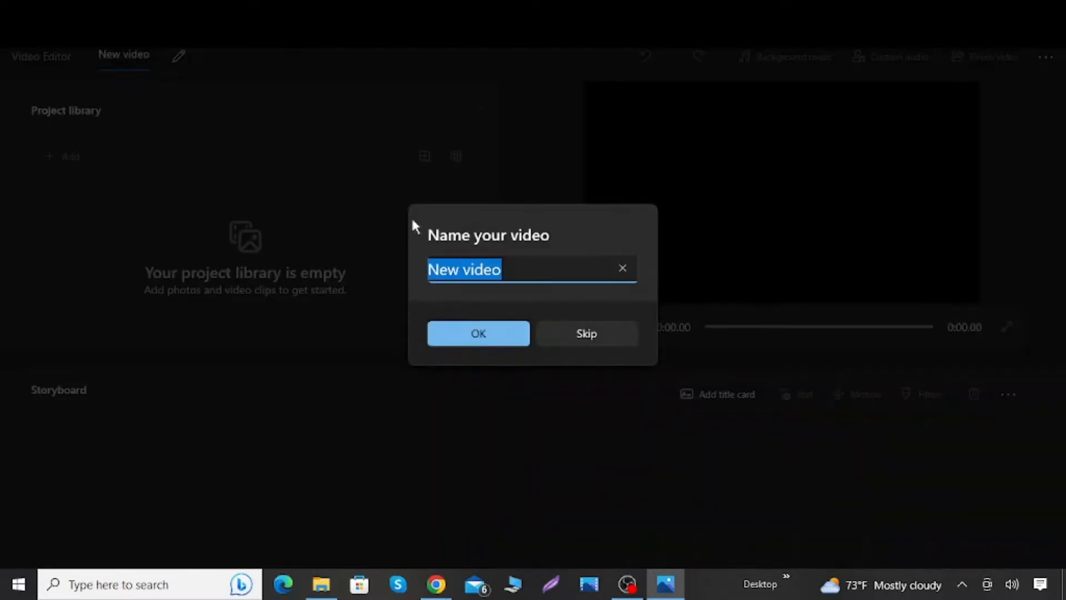
{"action": "left_click", "coordinate": [478, 334]}
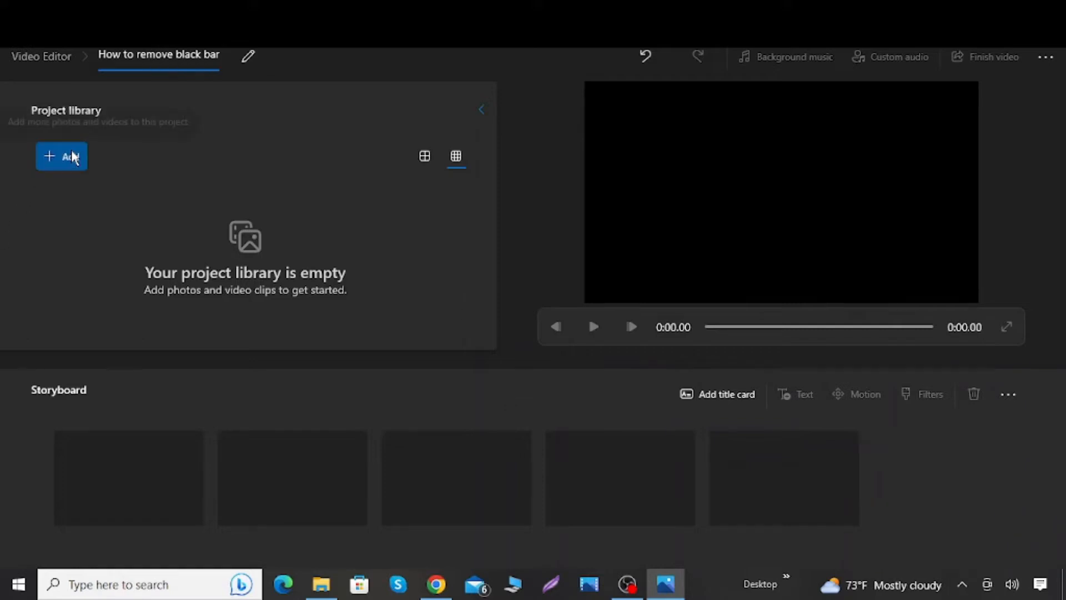
{"action": "mouse_move", "coordinate": [627, 211]}
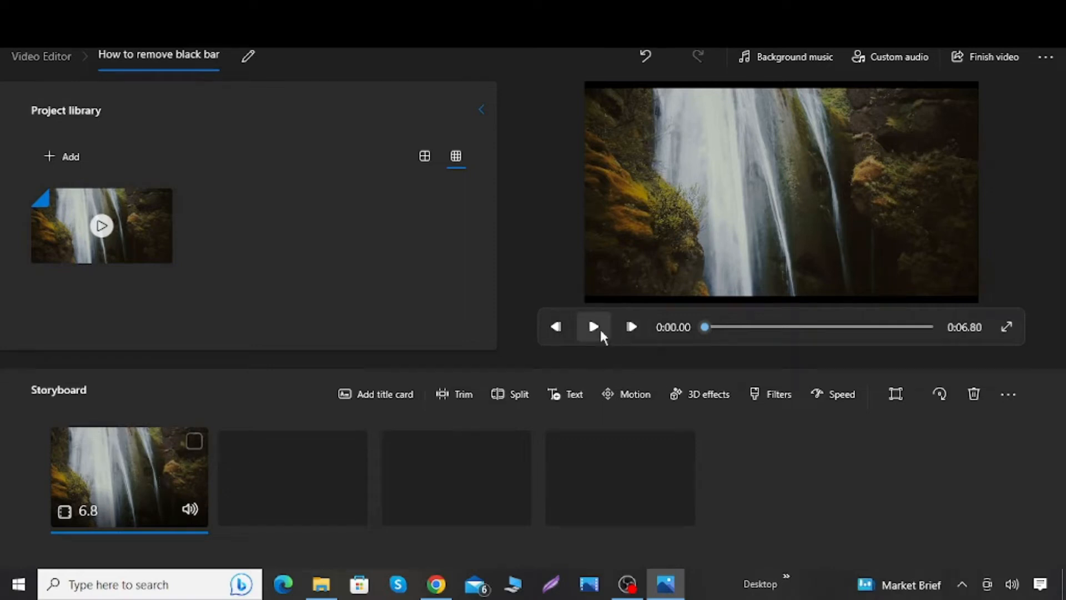
{"action": "left_click", "coordinate": [592, 327]}
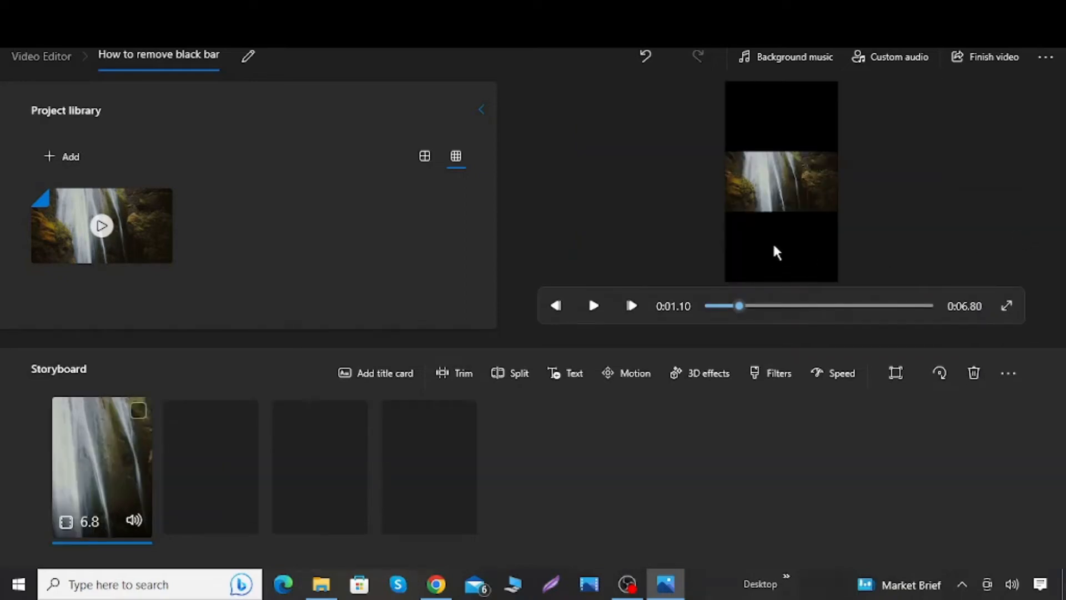
{"action": "mouse_move", "coordinate": [892, 439]}
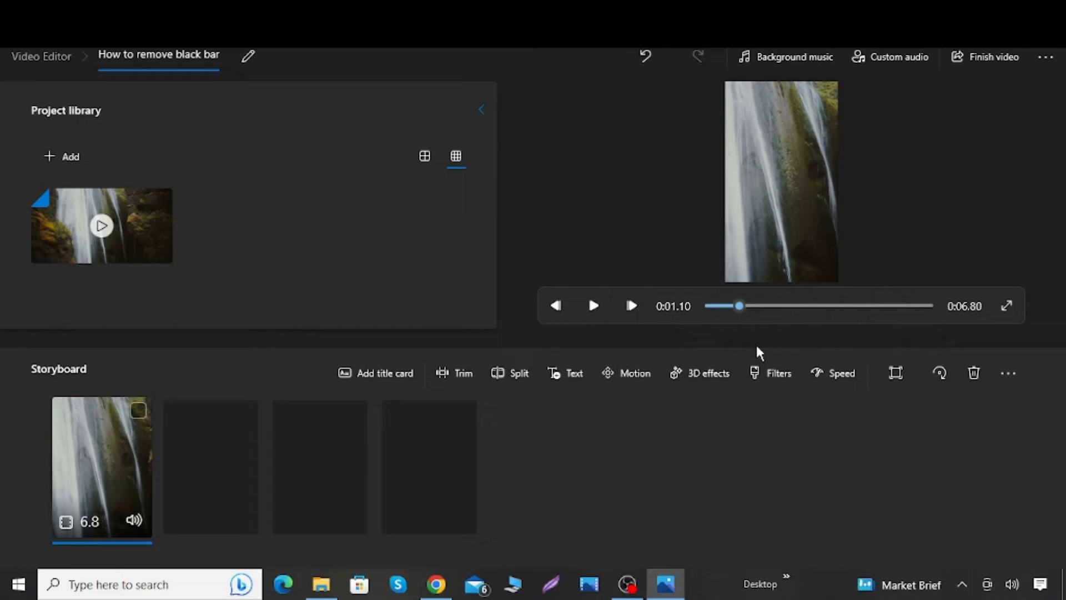
Step: Play the black-bar-free waterfall clip in the preview
{"action": "left_click", "coordinate": [593, 306]}
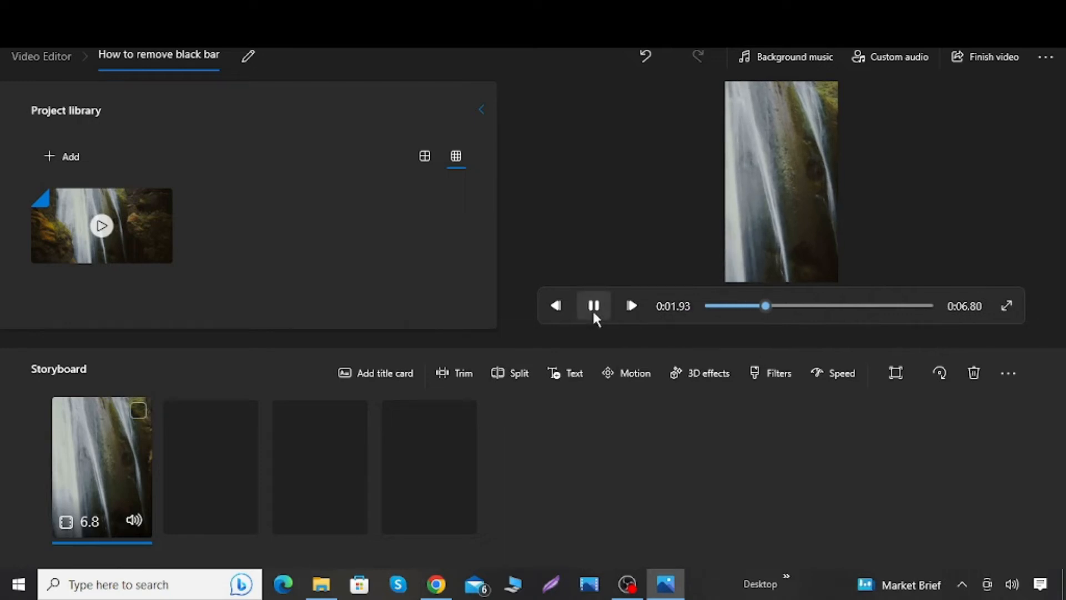